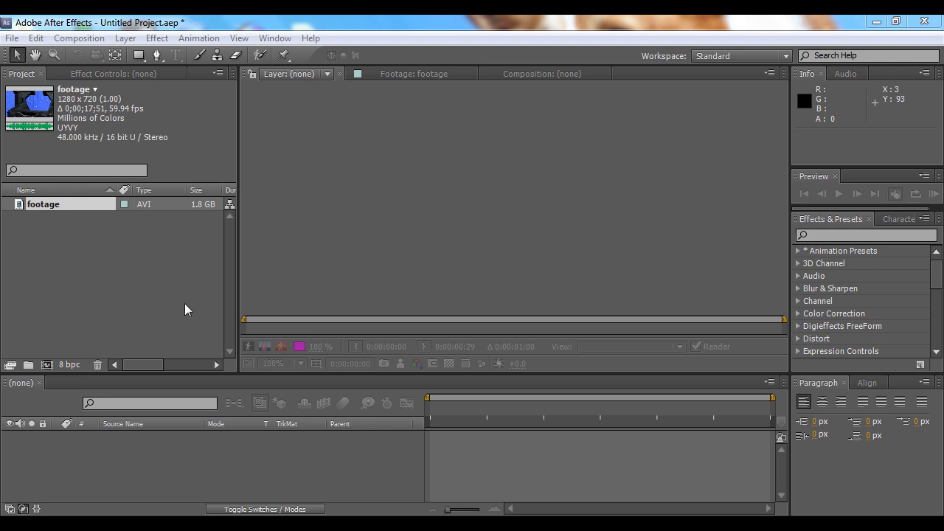
- Preview the Spartan footage clip, scrubbing to about 7 seconds where the red Spartan appears
double_click(43, 204)
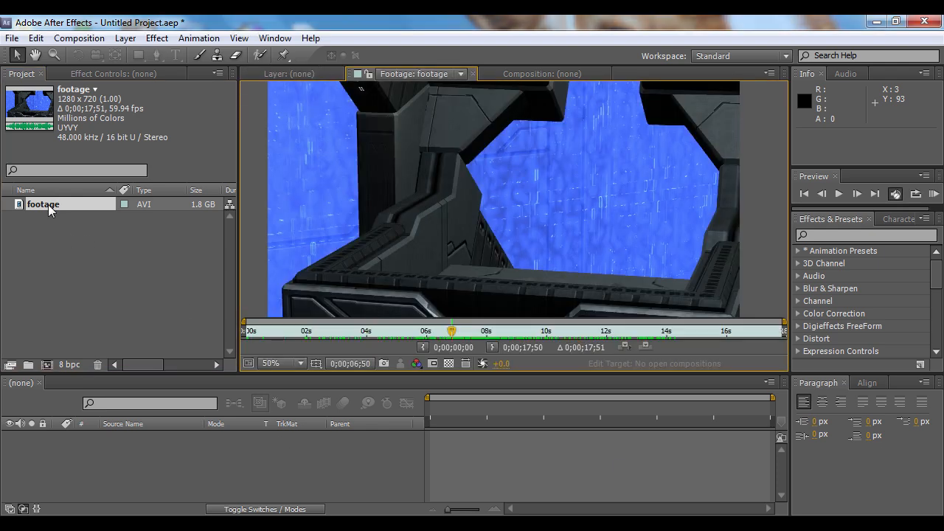
mouse_move(308, 171)
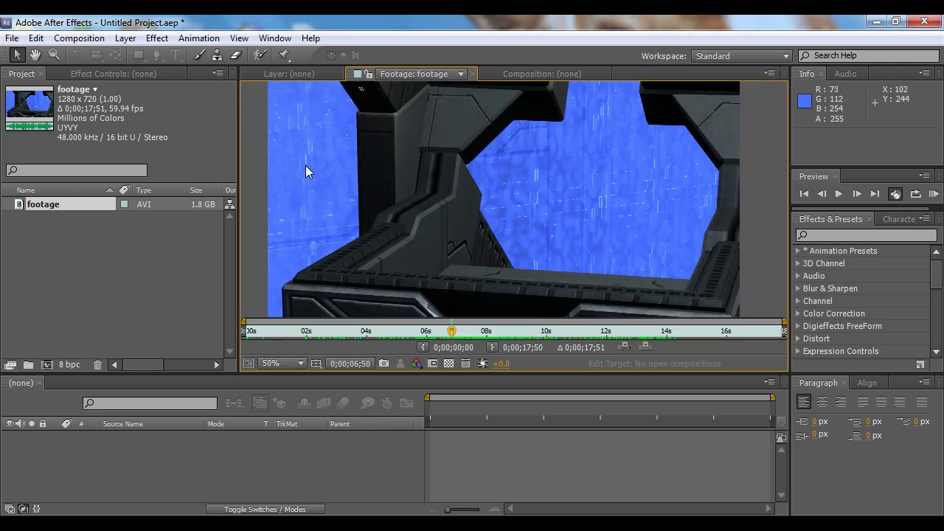
mouse_move(597, 160)
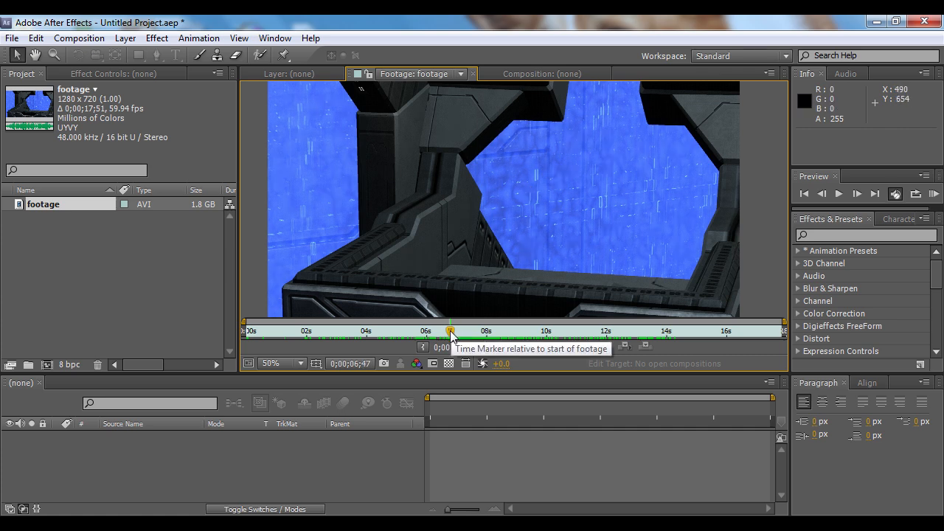
drag(451, 330, 466, 330)
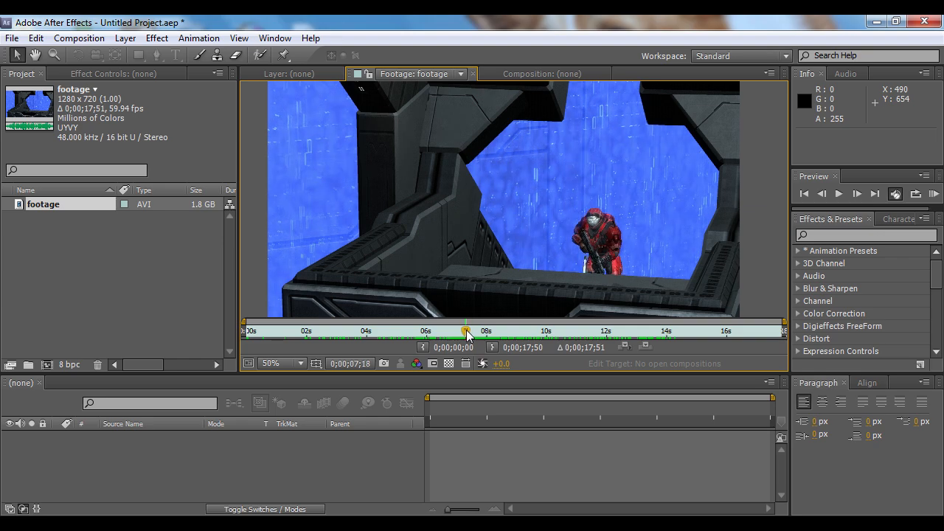
drag(466, 330, 496, 330)
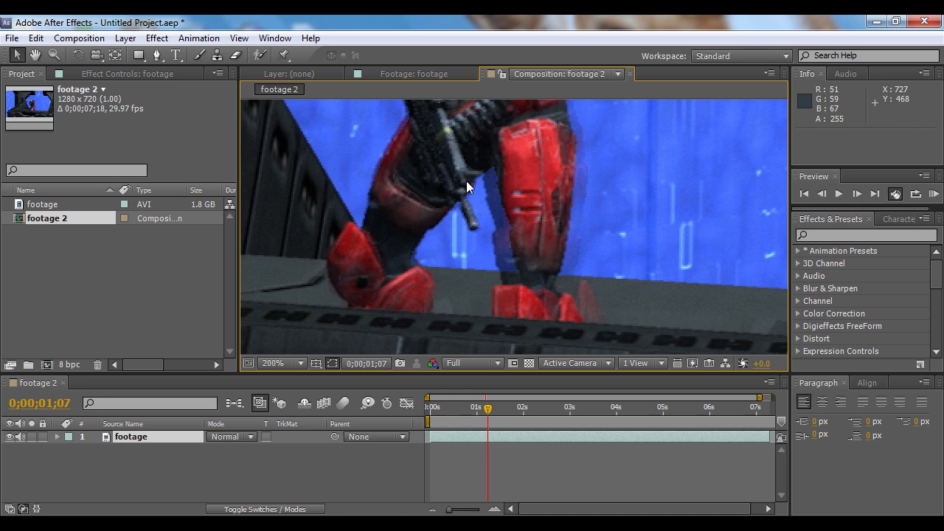
mouse_move(497, 226)
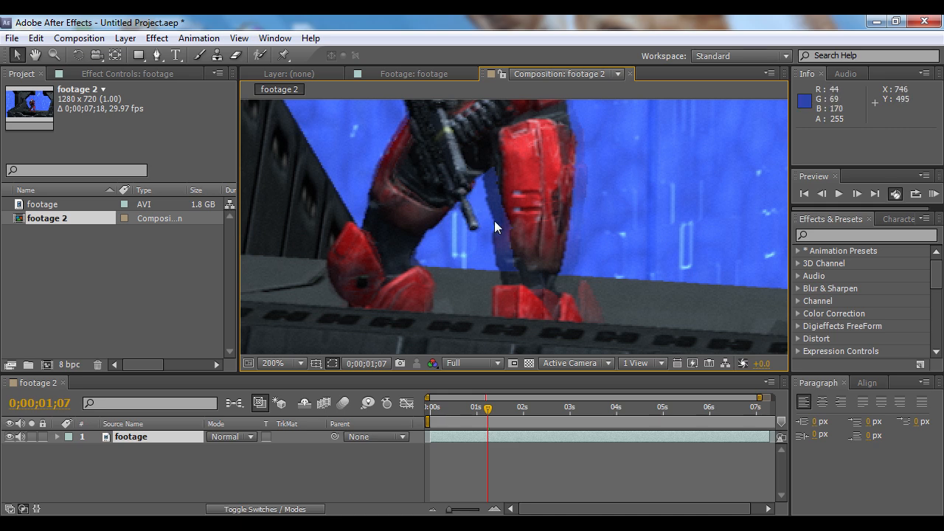
mouse_move(506, 273)
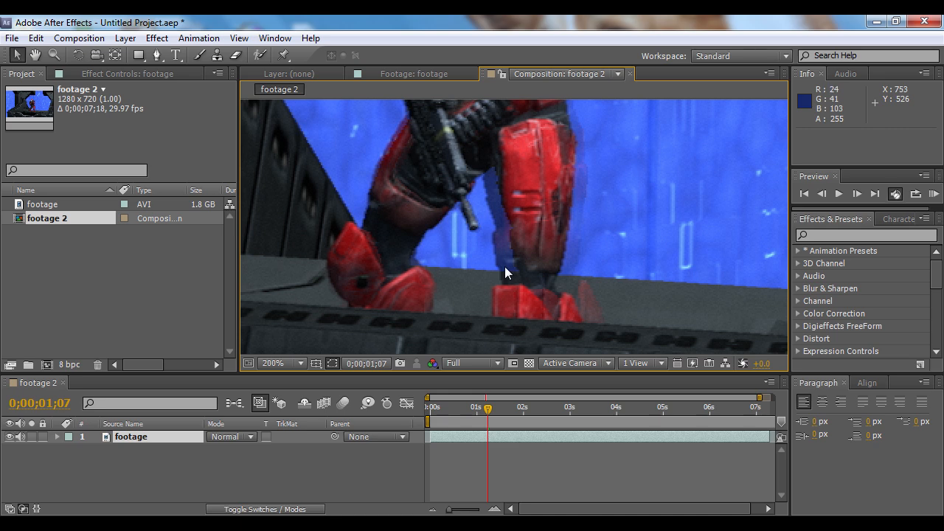
mouse_move(485, 211)
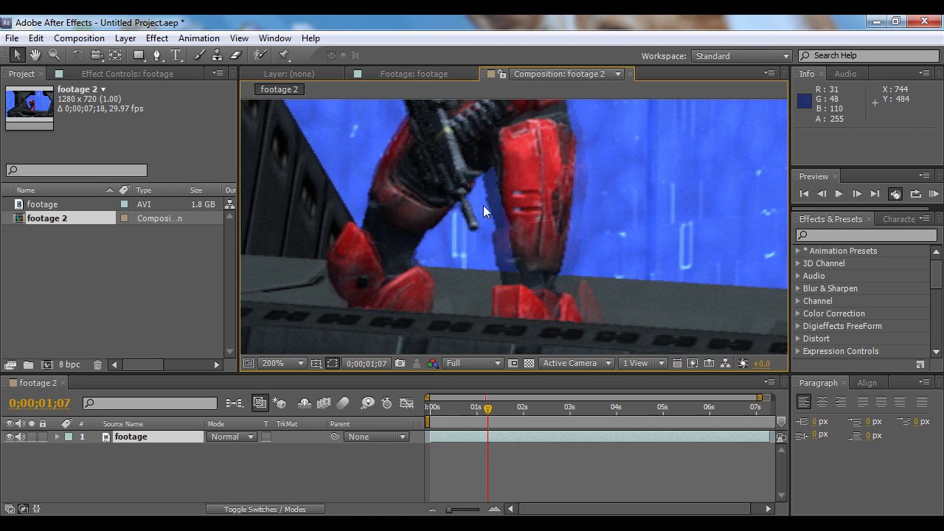
mouse_move(470, 238)
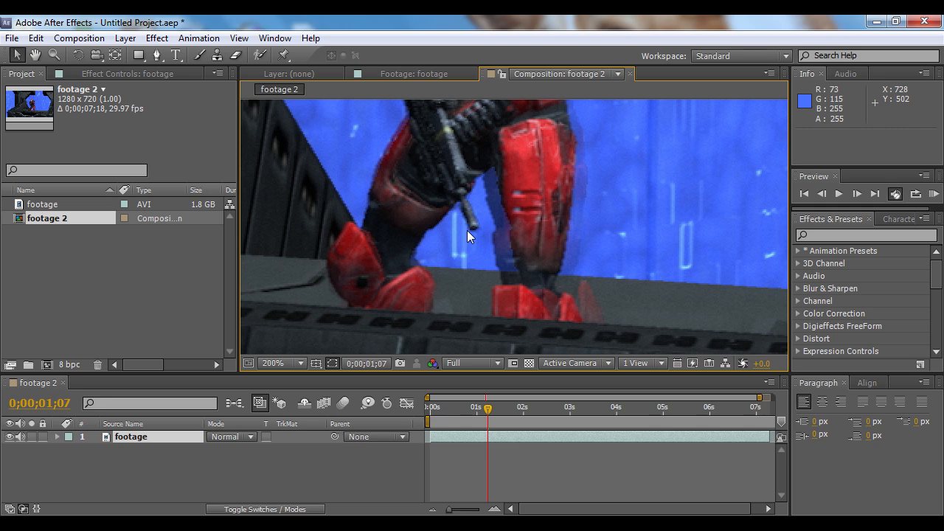
mouse_move(471, 237)
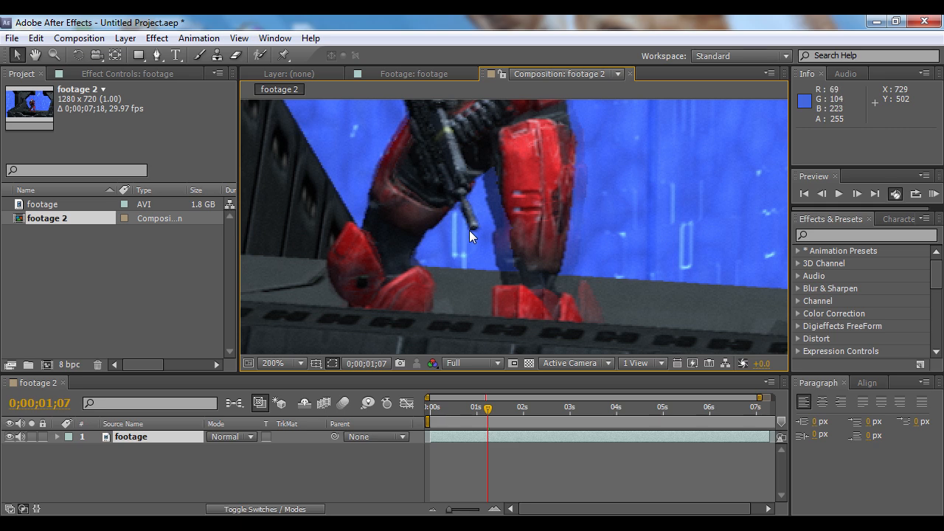
mouse_move(486, 263)
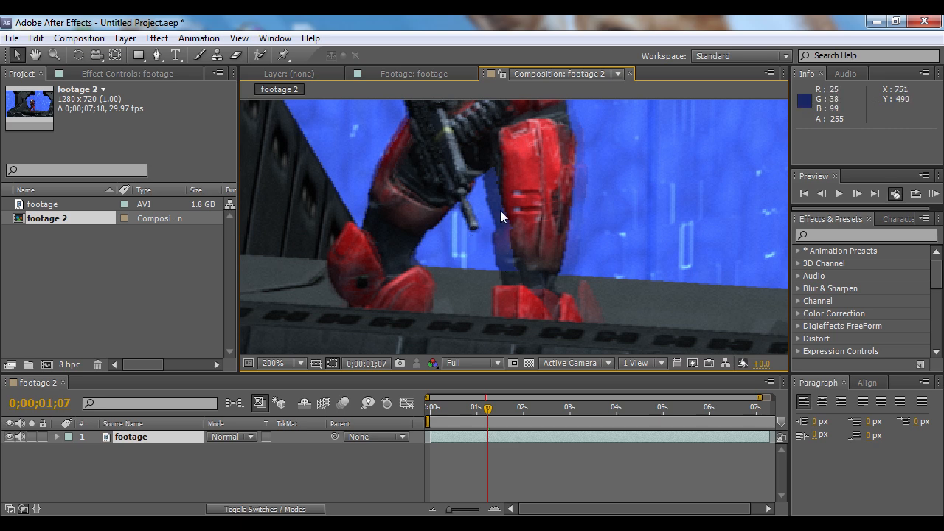
mouse_move(500, 278)
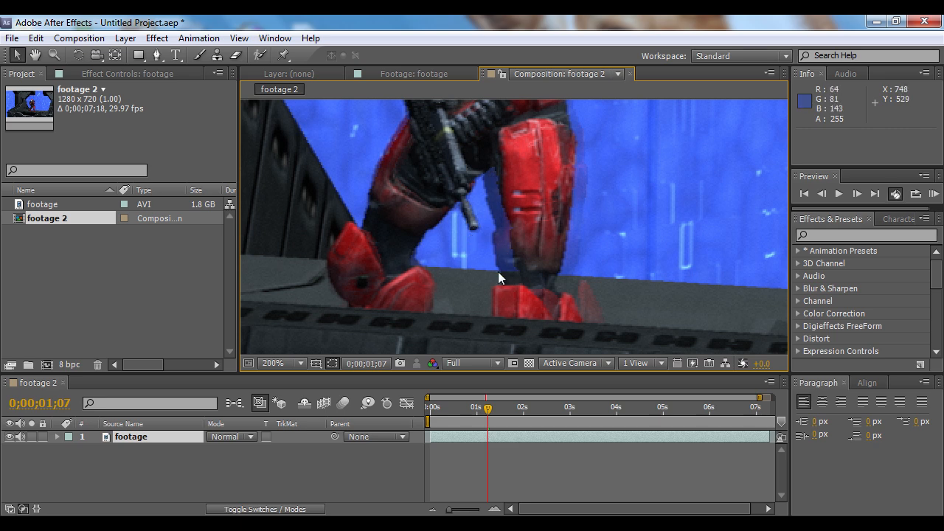
- Create the 'footage 2' composition with the Spartan clip as its only layer
click(293, 363)
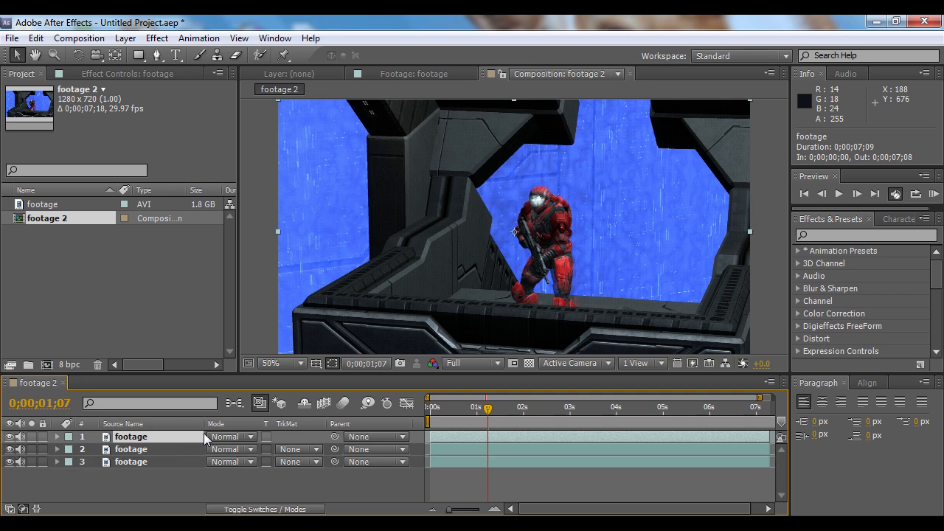
mouse_move(248, 488)
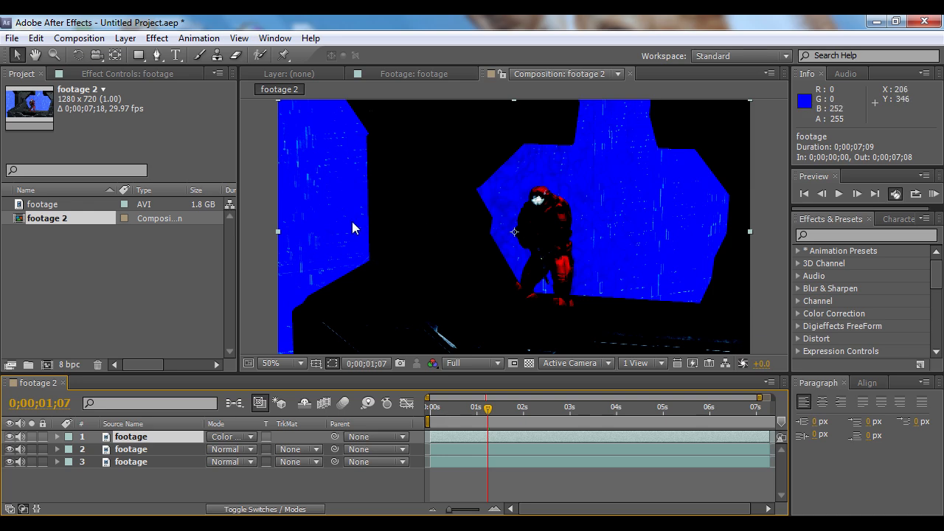
mouse_move(332, 240)
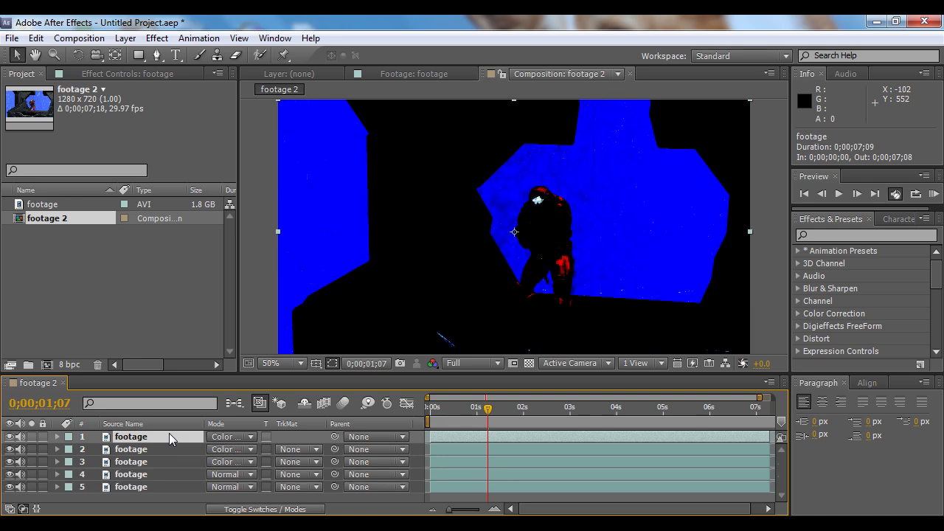
mouse_move(608, 233)
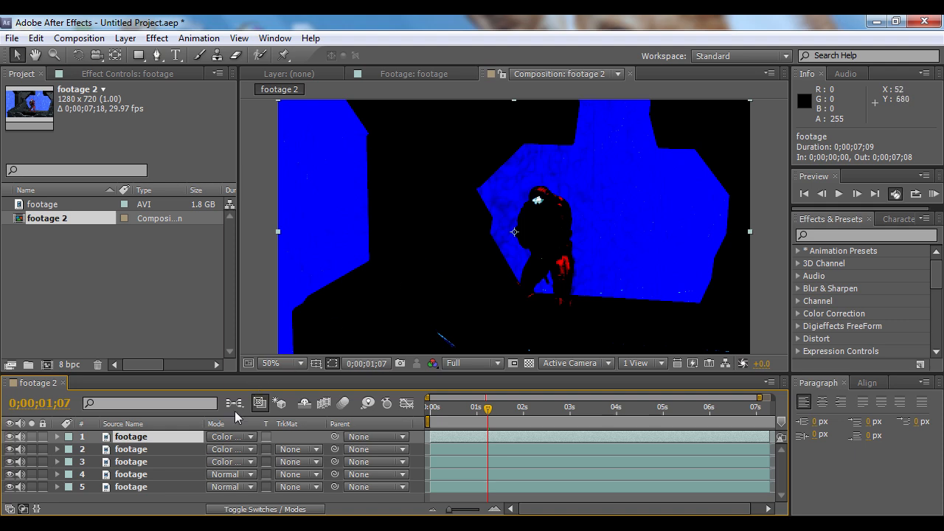
- Select the five stacked footage copies, the top three set to Color Burn
click(131, 486)
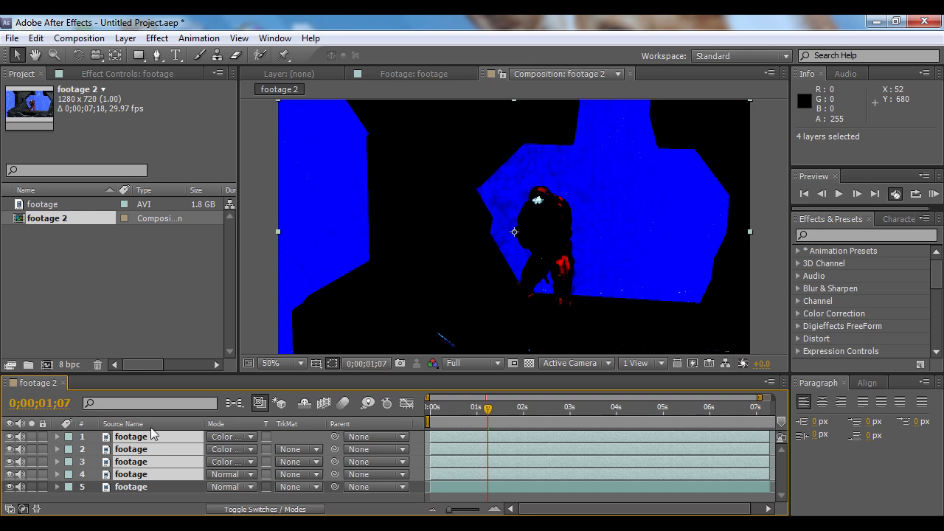
- Pre-compose the four blended footage layers into a new composition named 'Mask'
click(125, 38)
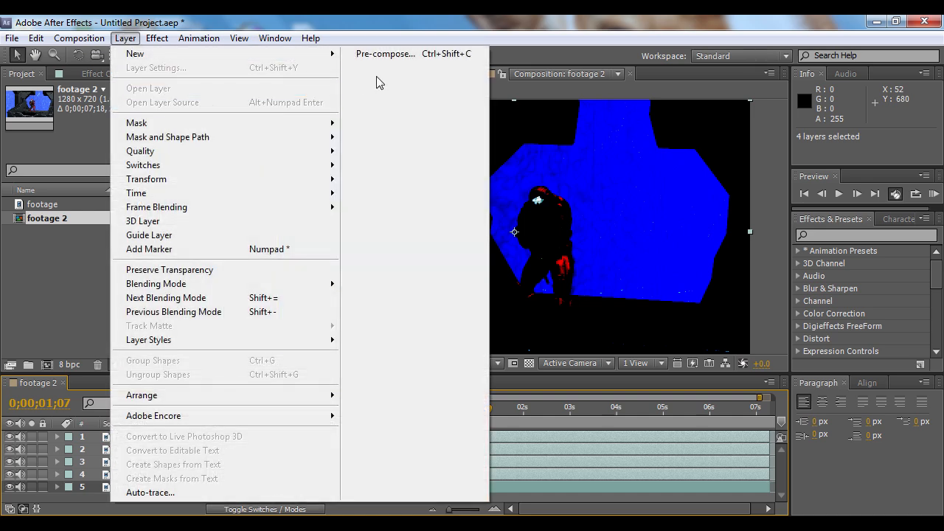
click(385, 54)
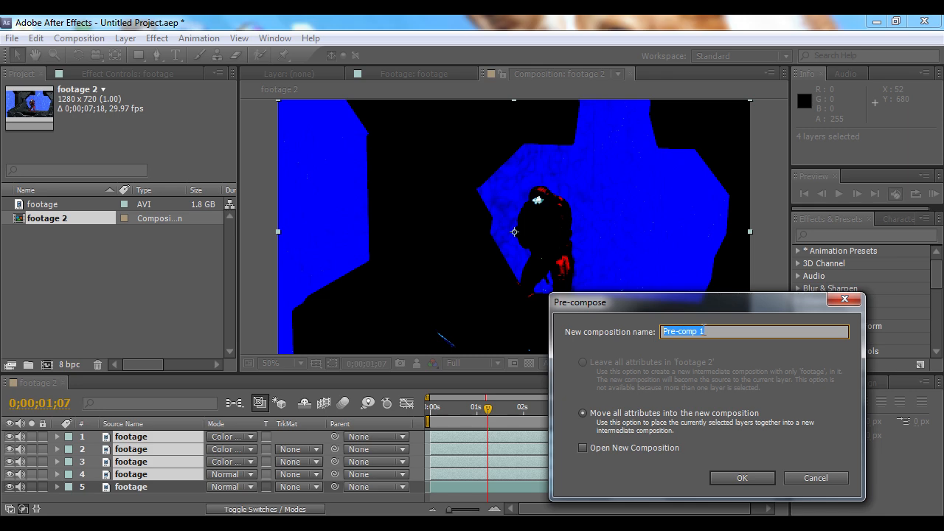
text(Mask)
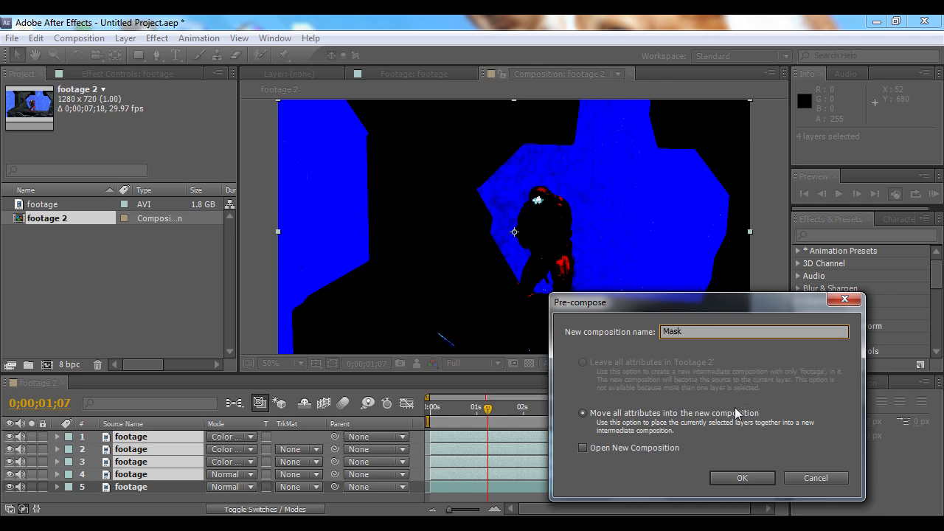
click(742, 478)
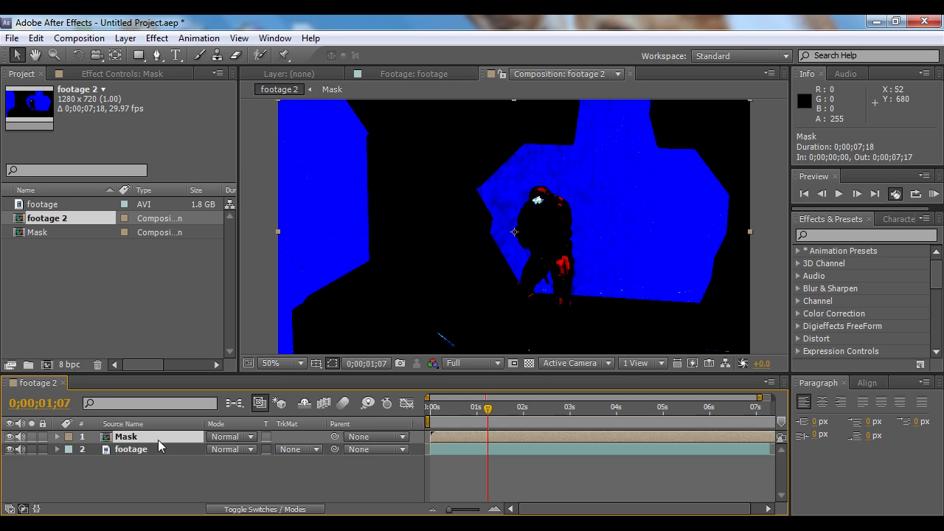
click(156, 38)
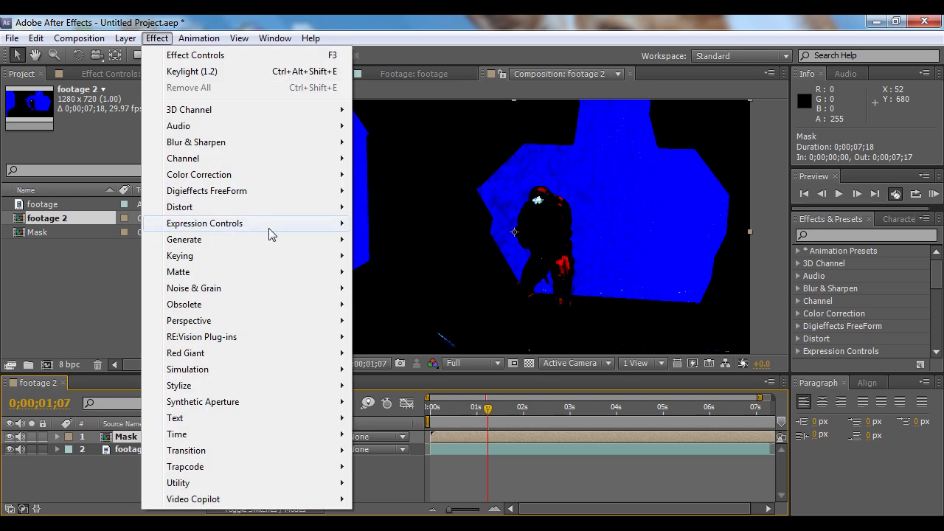
- Apply Keylight (1.2) to the Mask layer and set its View to Screen Matte
click(191, 71)
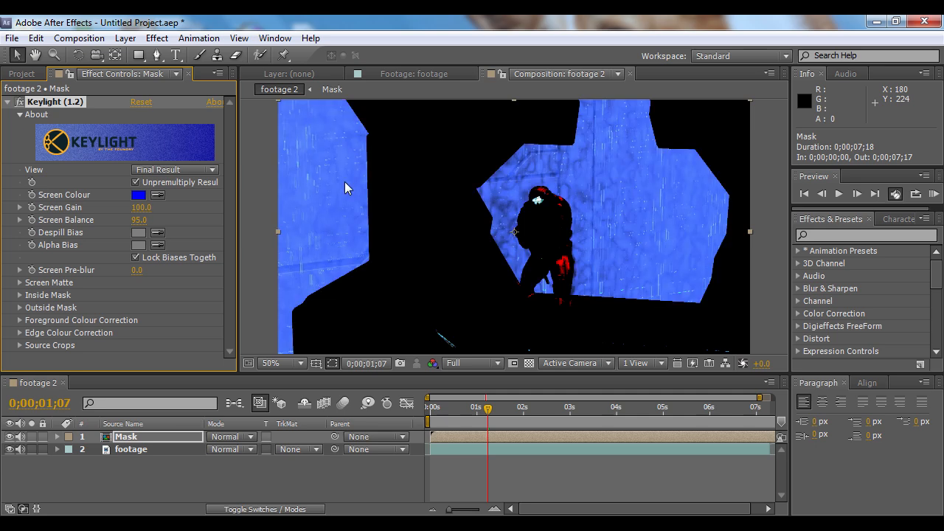
click(175, 170)
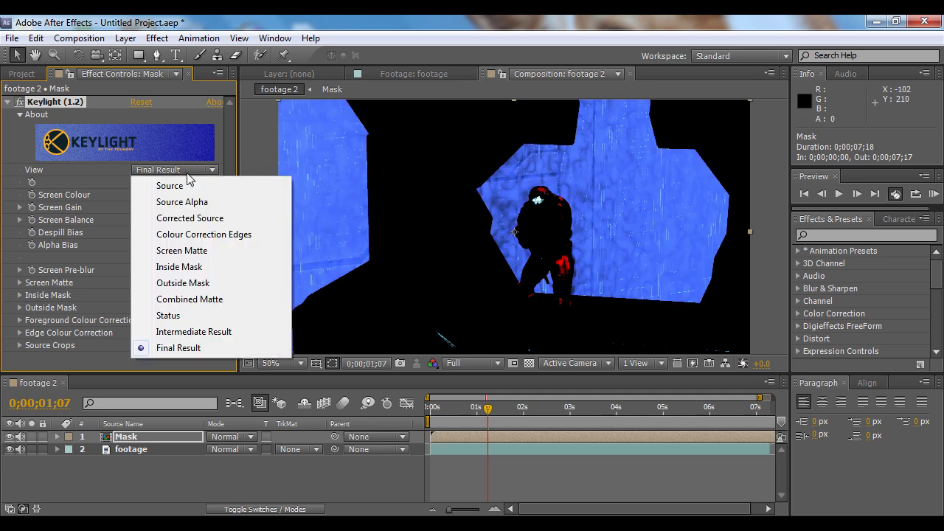
click(182, 250)
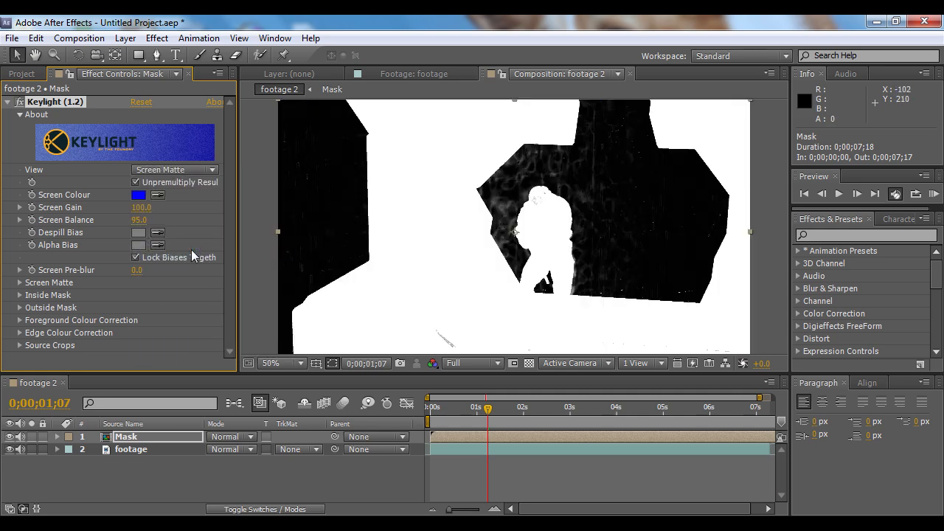
click(138, 195)
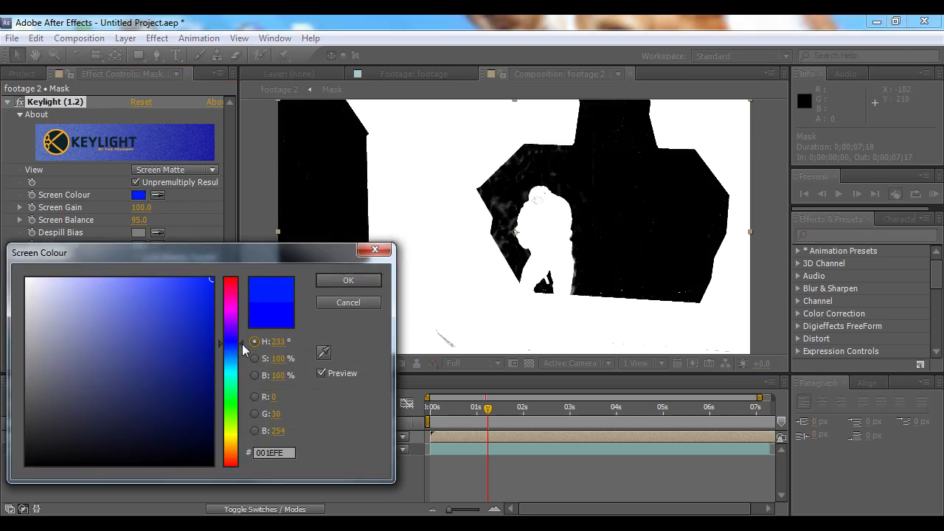
- Lighten Keylight's screen colour, then set Clip White to 34 and Screen Shrink/Grow to -1
drag(231, 346, 231, 352)
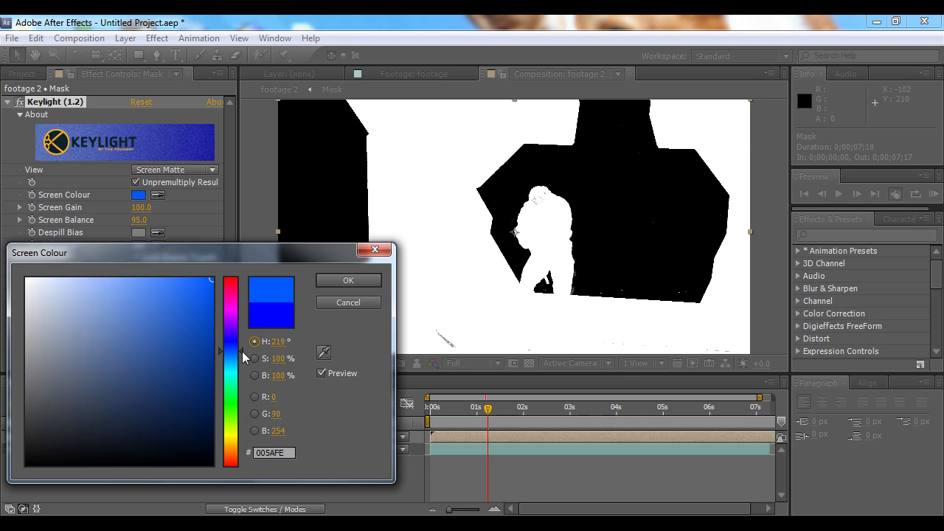
click(348, 281)
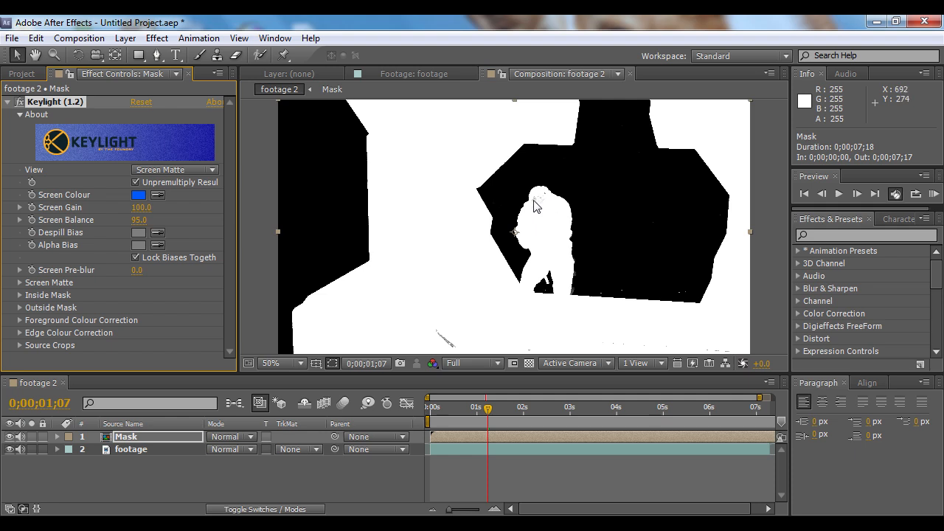
click(20, 282)
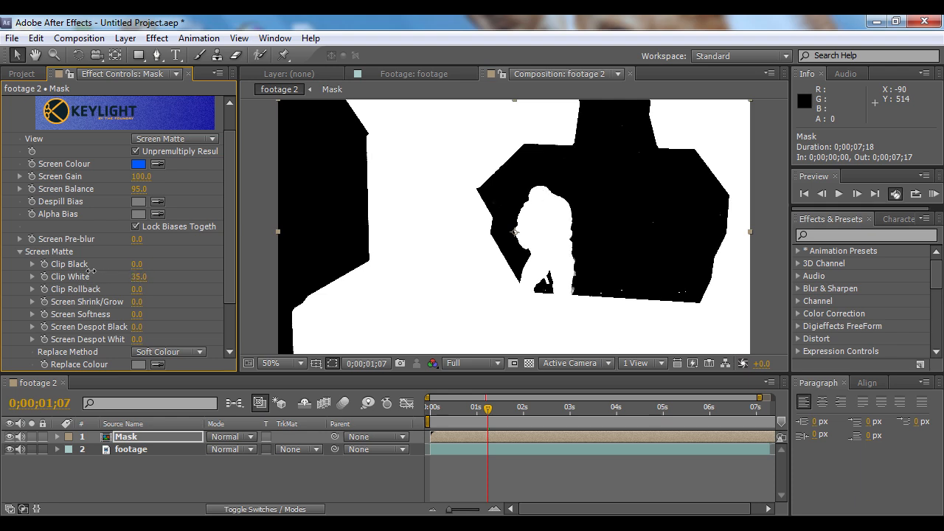
drag(144, 277, 137, 277)
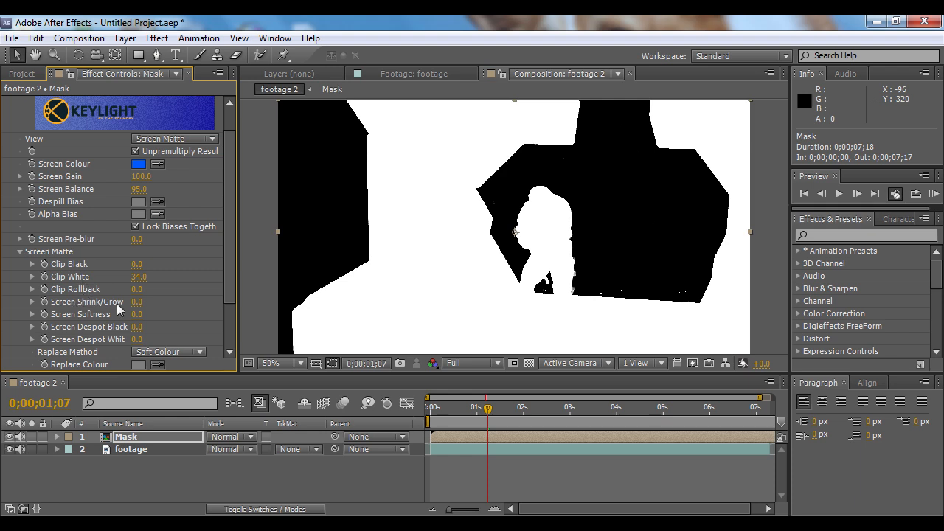
click(136, 301)
text(-1)
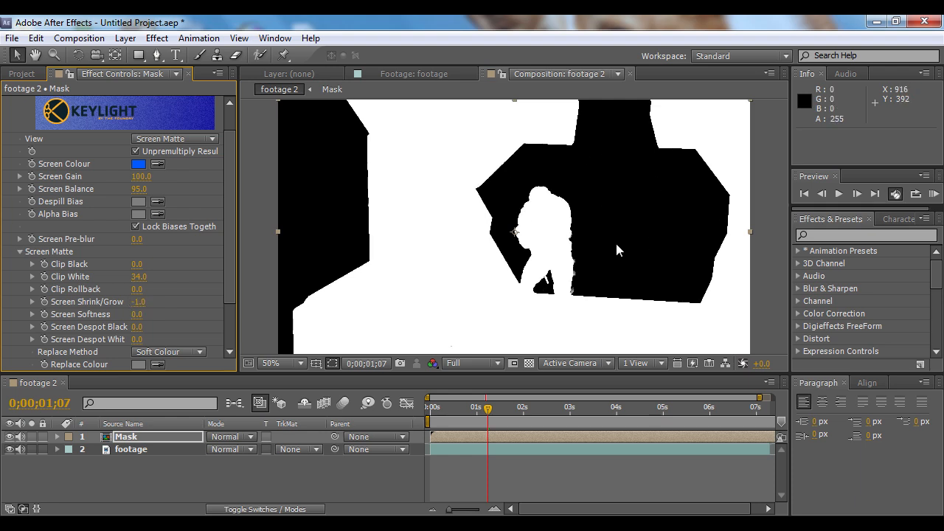
mouse_move(361, 184)
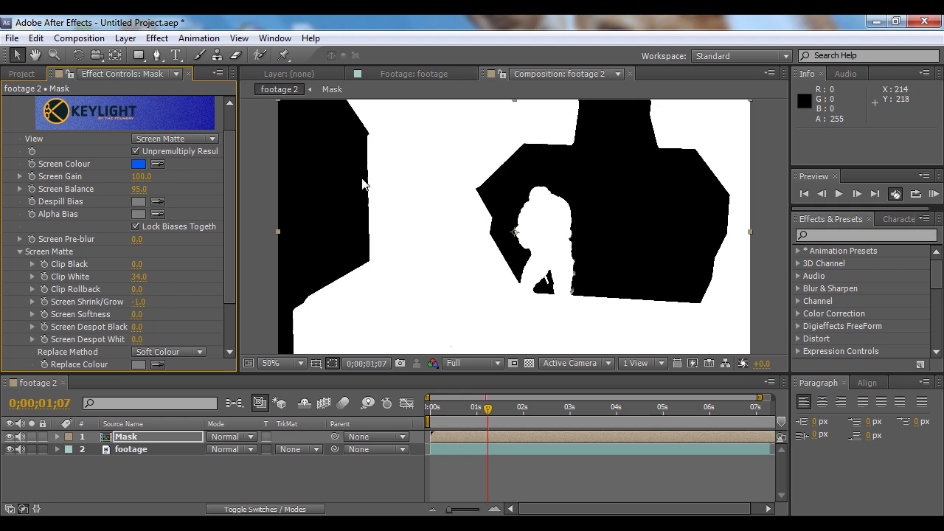
mouse_move(369, 131)
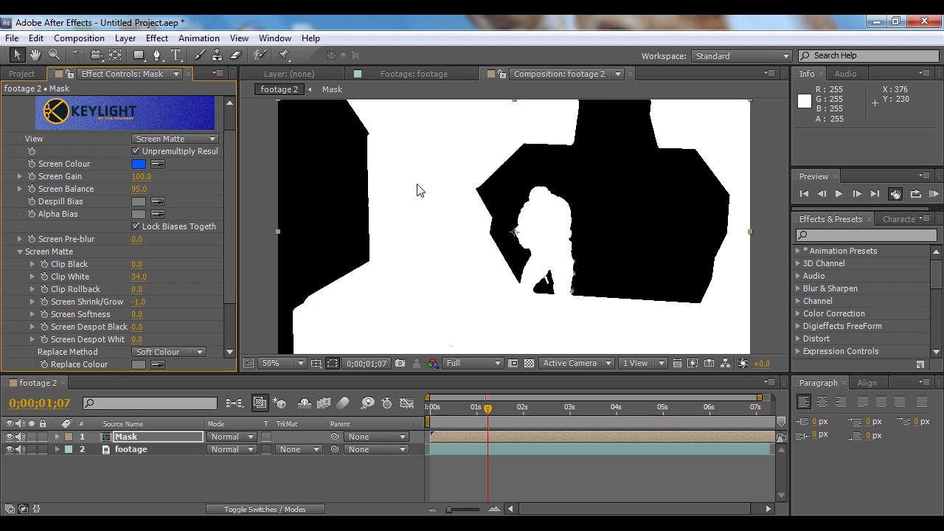
mouse_move(342, 206)
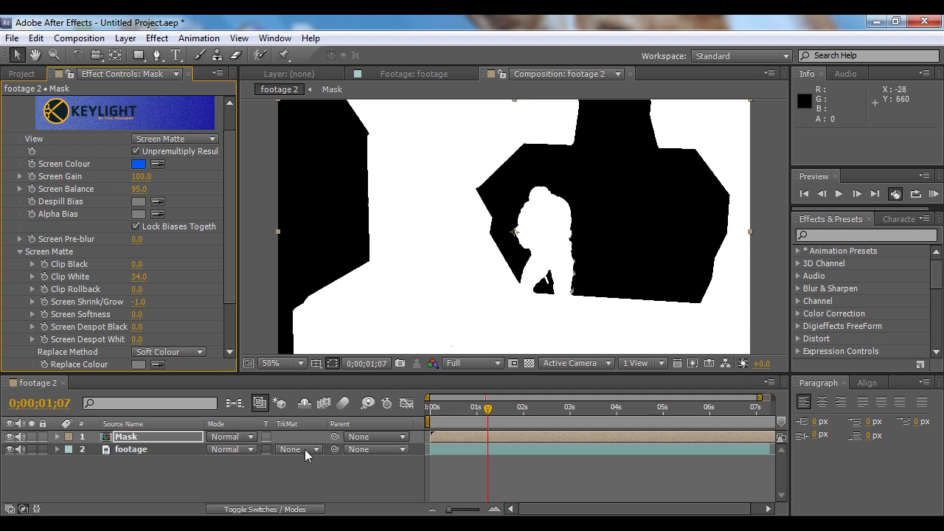
- Set the footage layer's track matte to Luma Matte 'Mask' and check the Spartan's legs
click(297, 449)
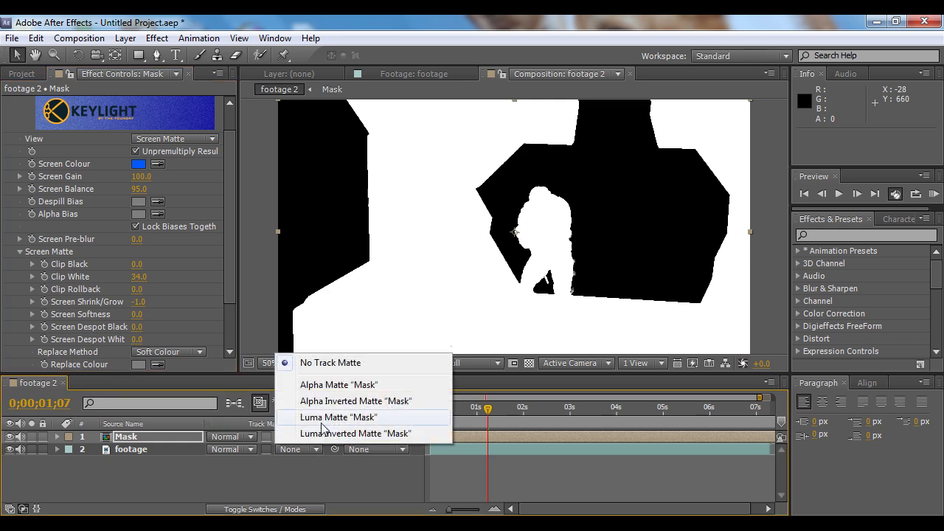
click(337, 416)
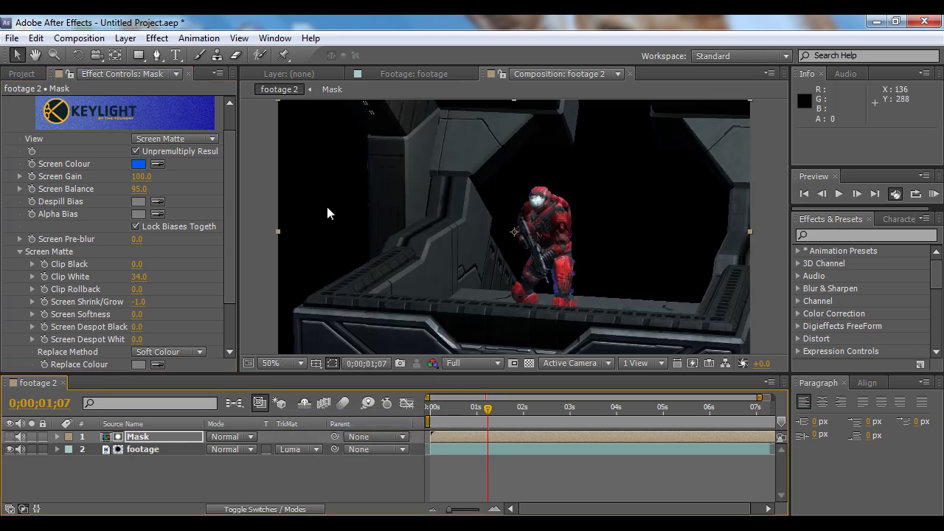
mouse_move(321, 239)
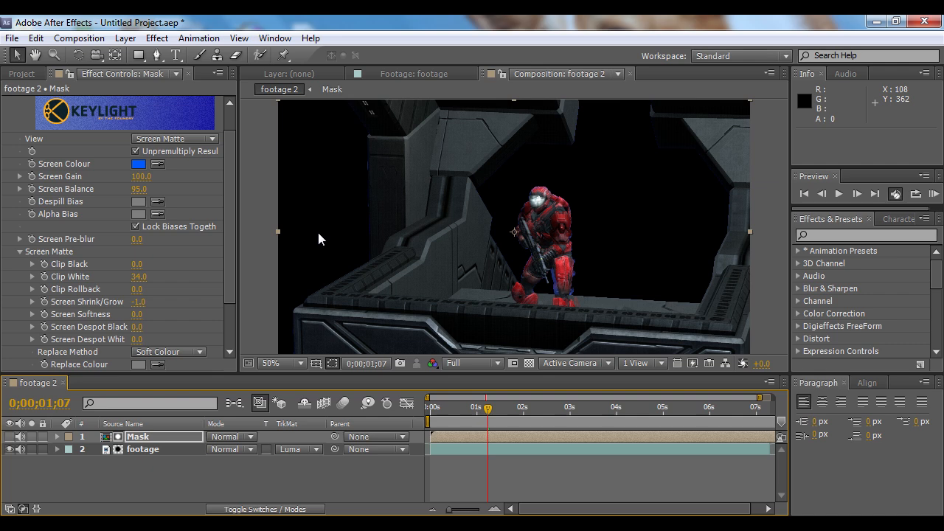
mouse_move(517, 254)
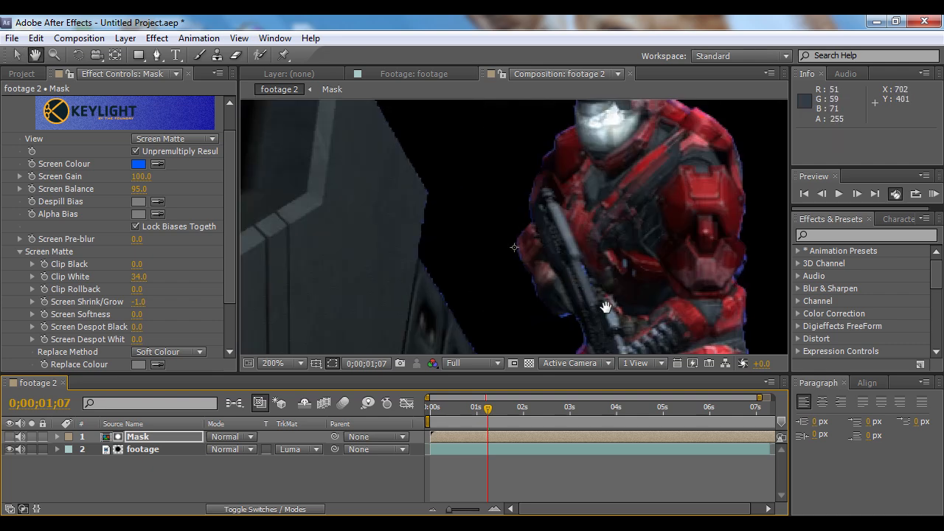
drag(605, 307, 480, 213)
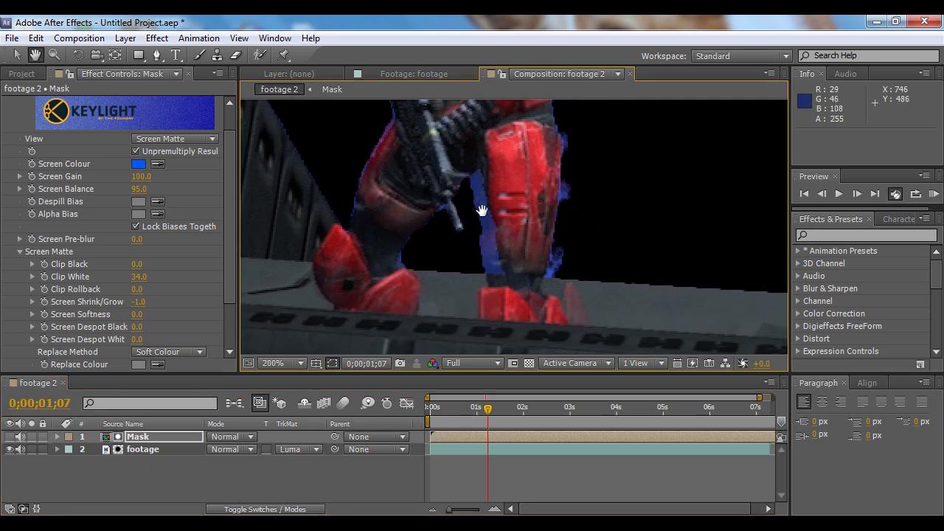
mouse_move(494, 273)
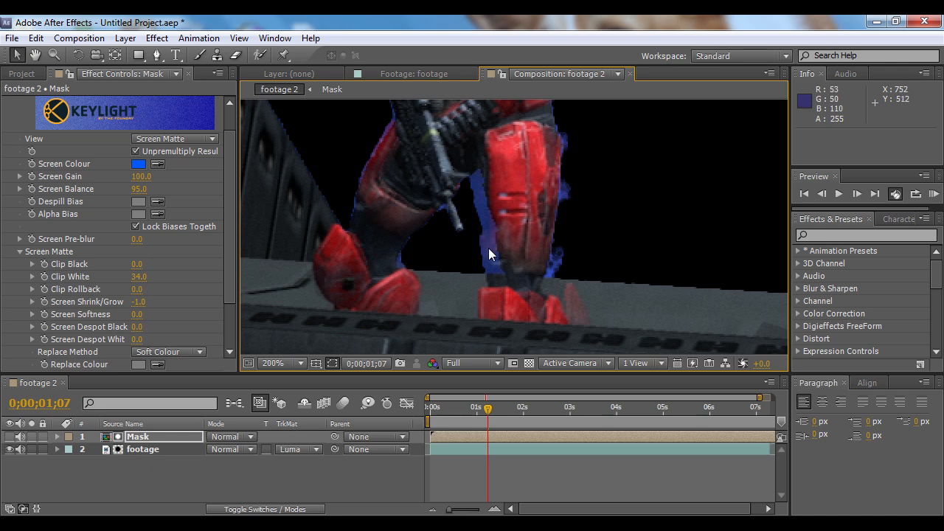
mouse_move(133, 463)
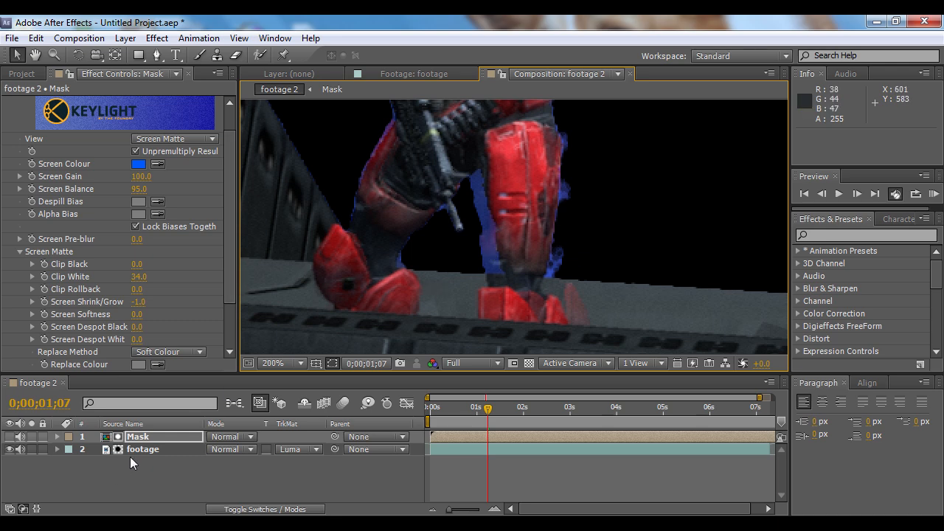
- Apply Keylight (1.2) to the footage layer with a lighter blue screen colour (2764FF)
click(143, 449)
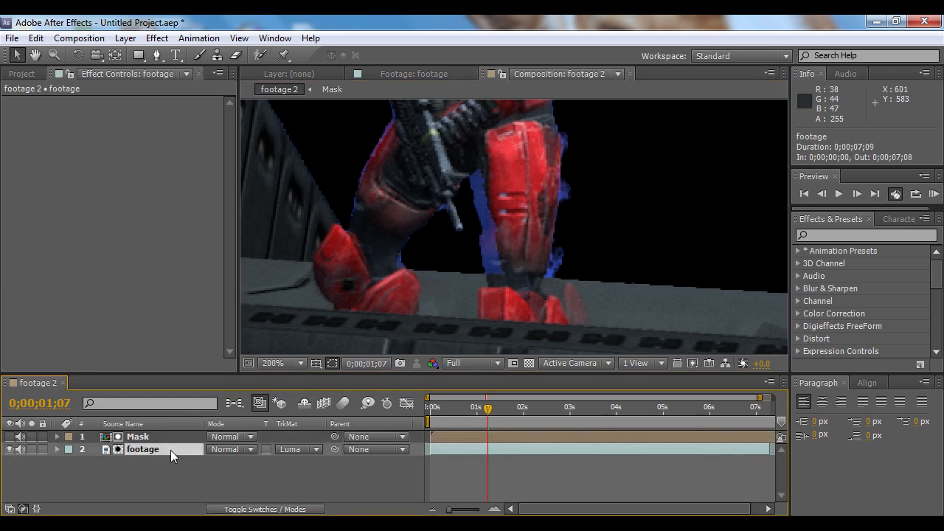
click(156, 37)
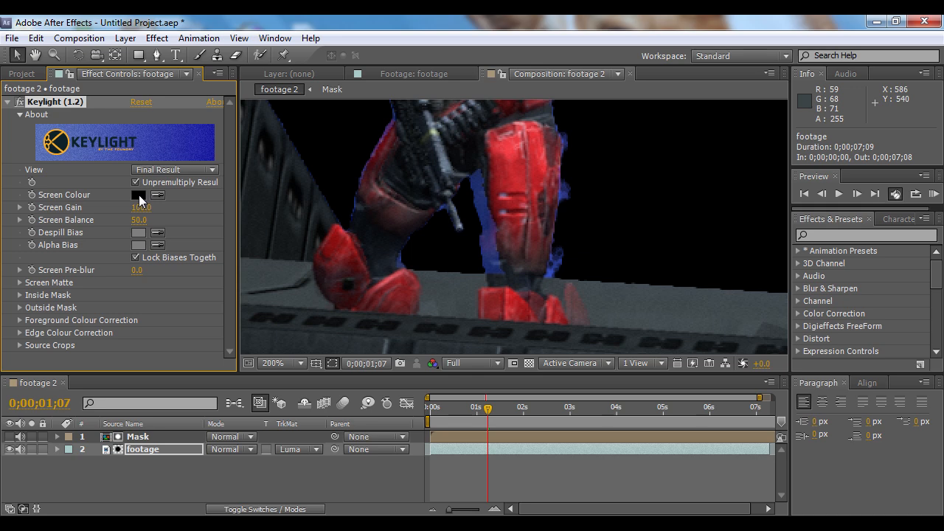
click(139, 194)
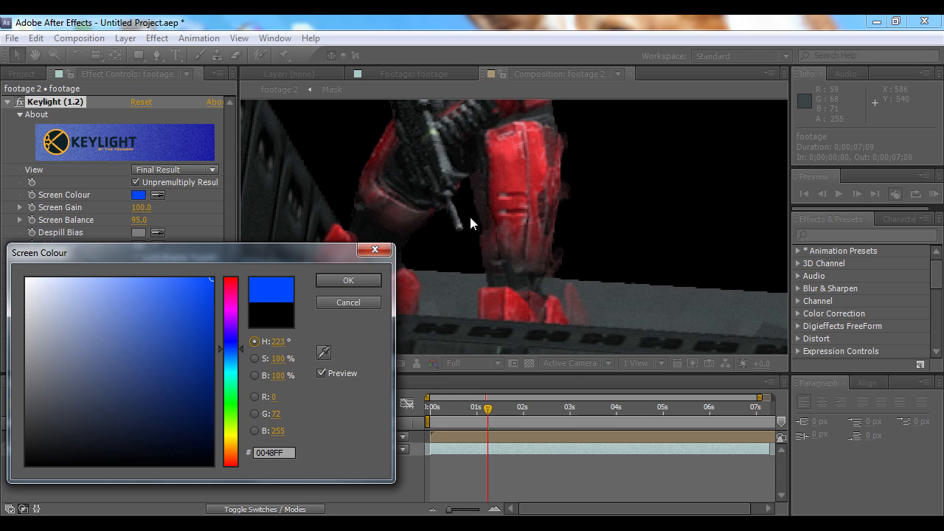
click(206, 279)
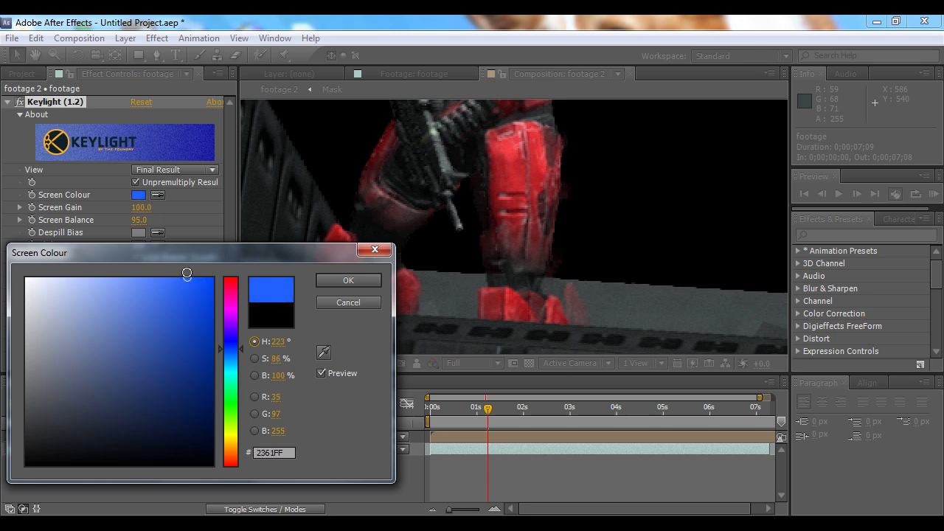
click(186, 278)
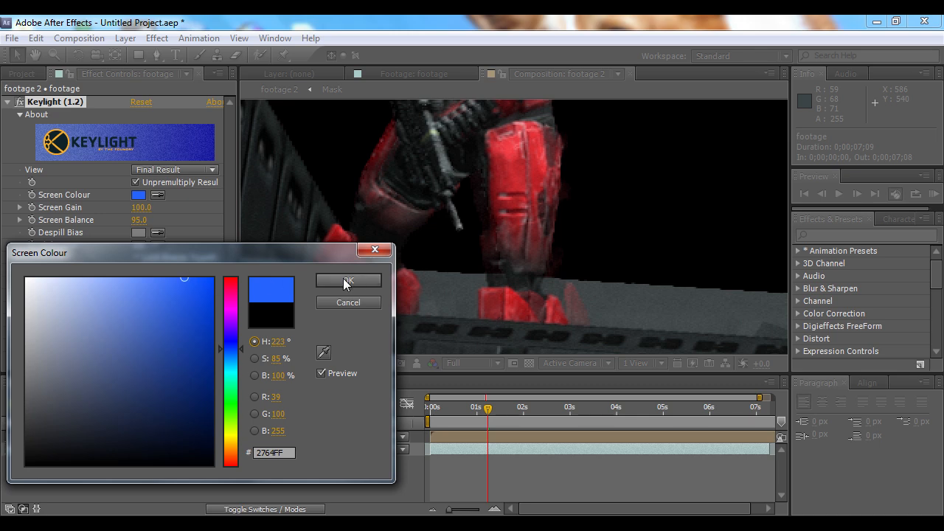
click(347, 281)
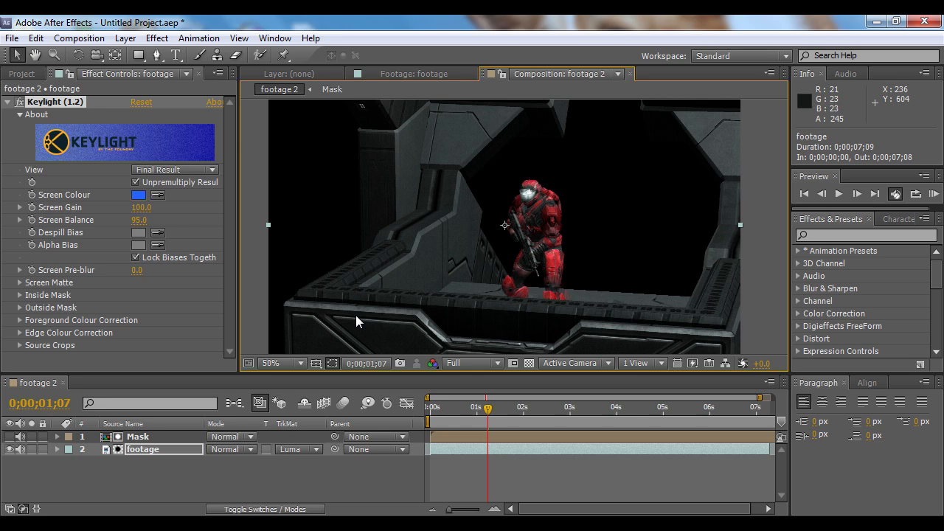
mouse_move(81, 83)
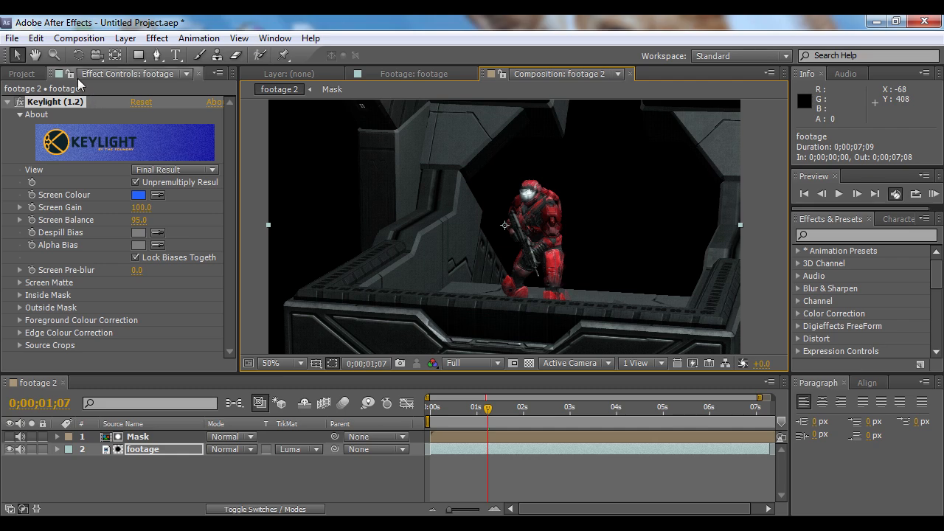
- Import the Penguins picture into the project through File > Import > File
click(12, 38)
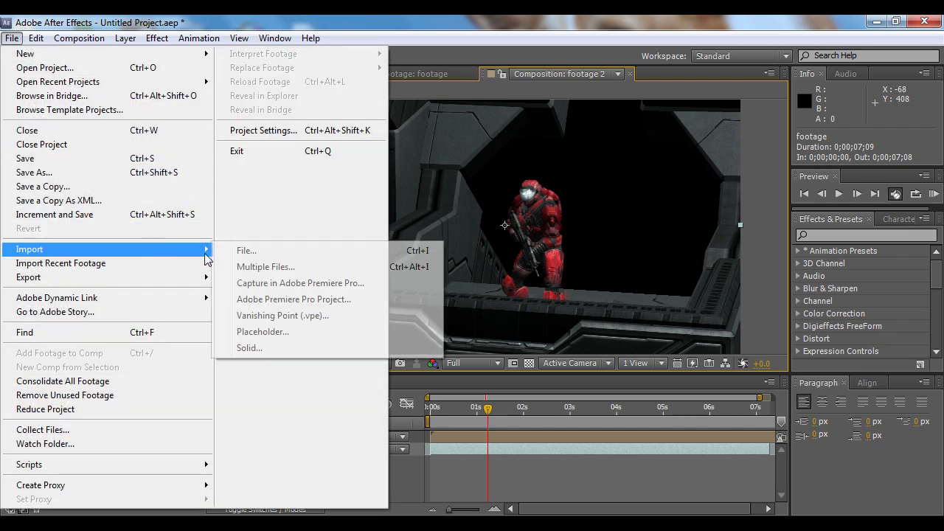
click(245, 250)
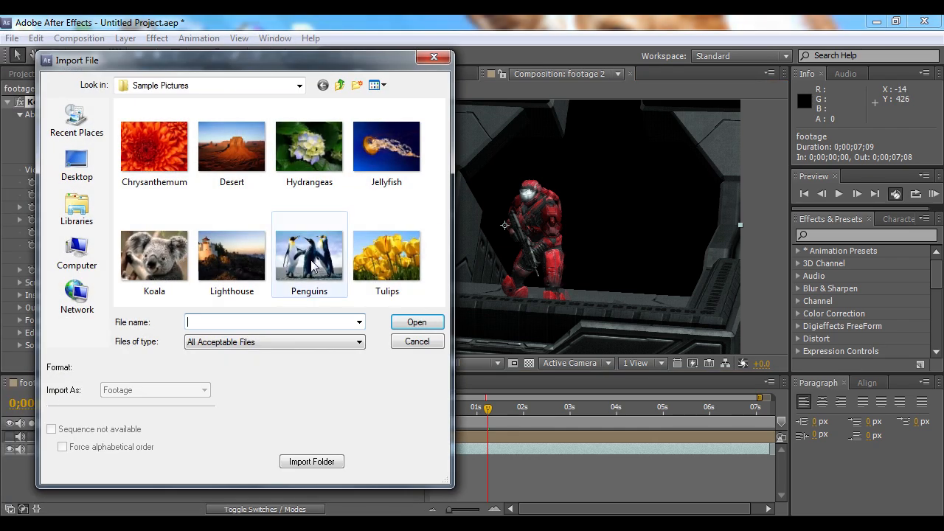
click(309, 254)
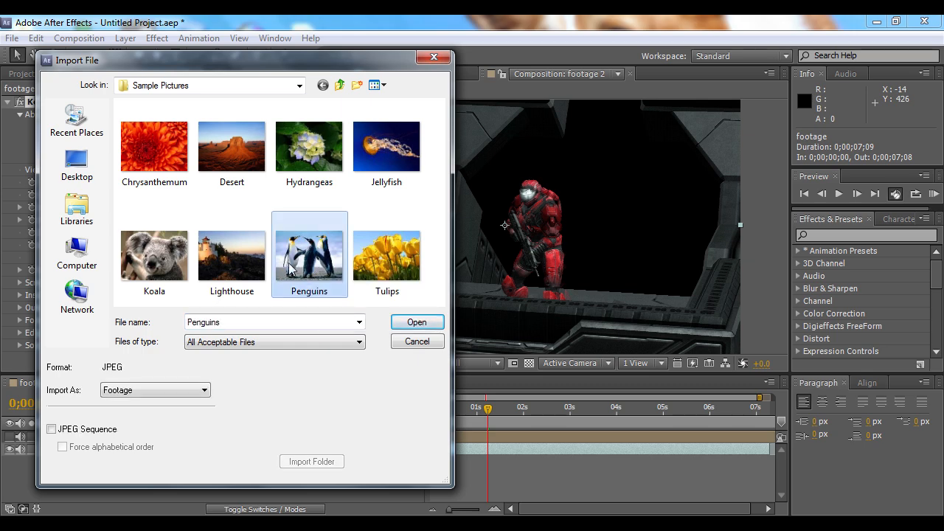
click(417, 322)
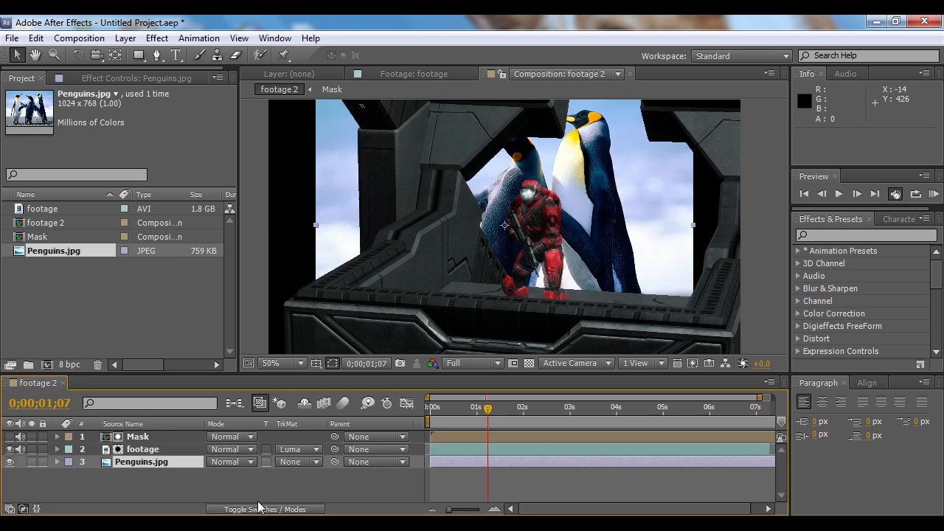
- Scale Penguins.jpg to 128%, add a Lens Blur, and play the composite preview
click(281, 363)
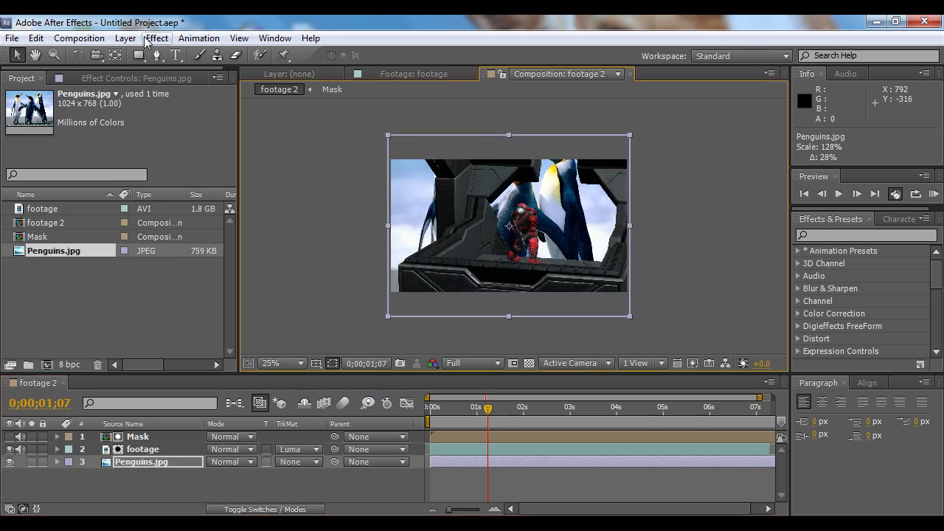
click(155, 38)
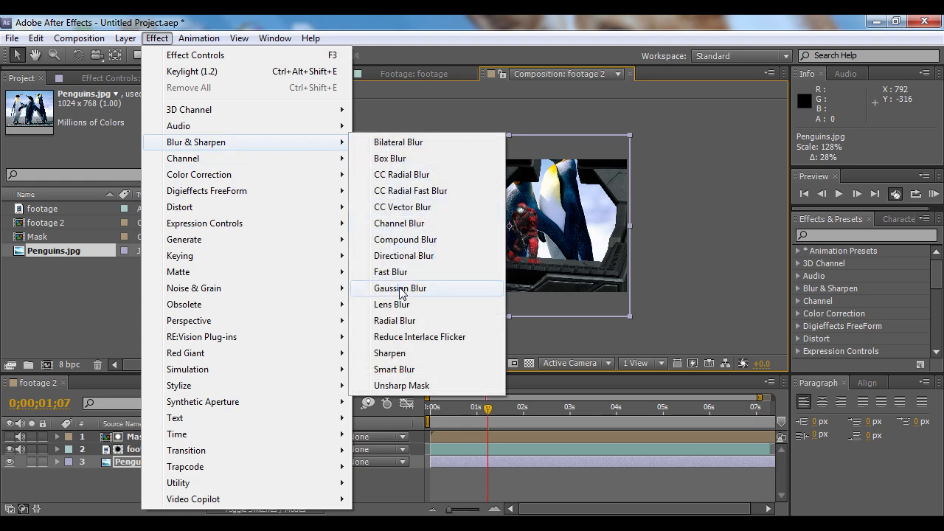
click(392, 303)
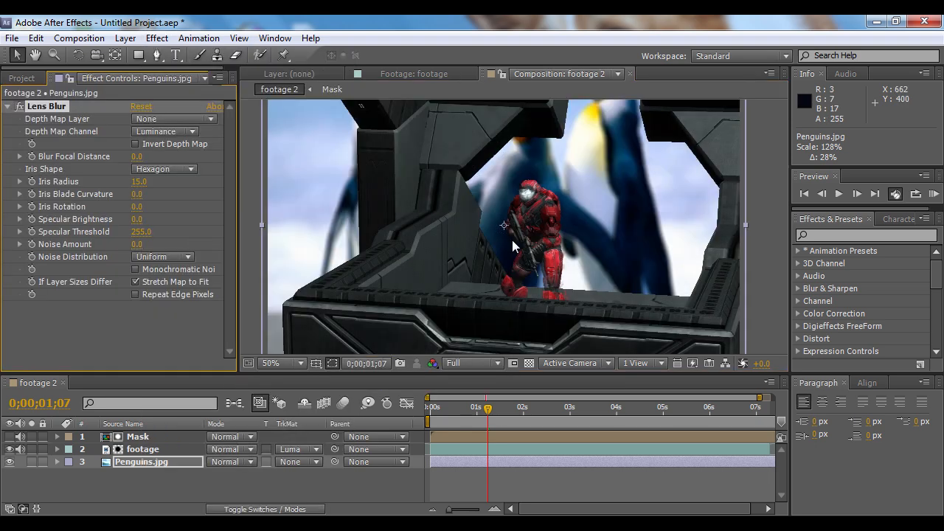
click(838, 193)
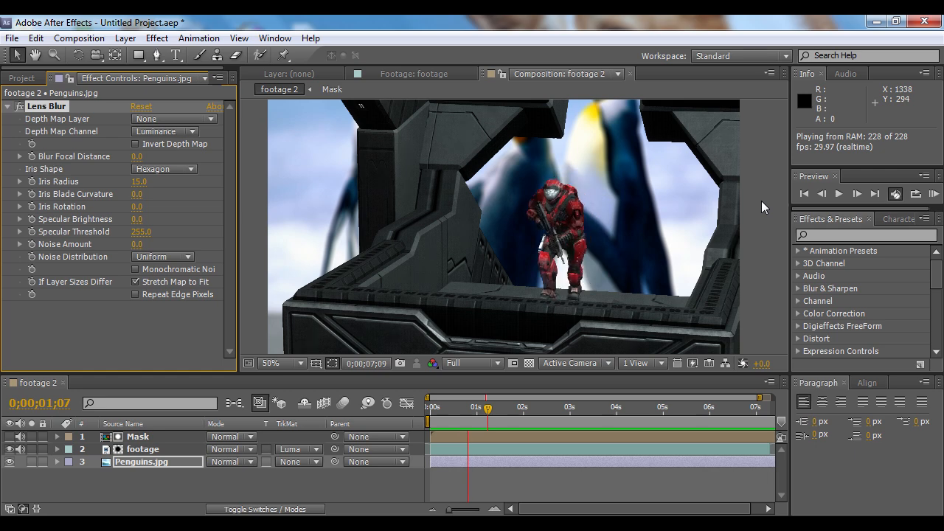